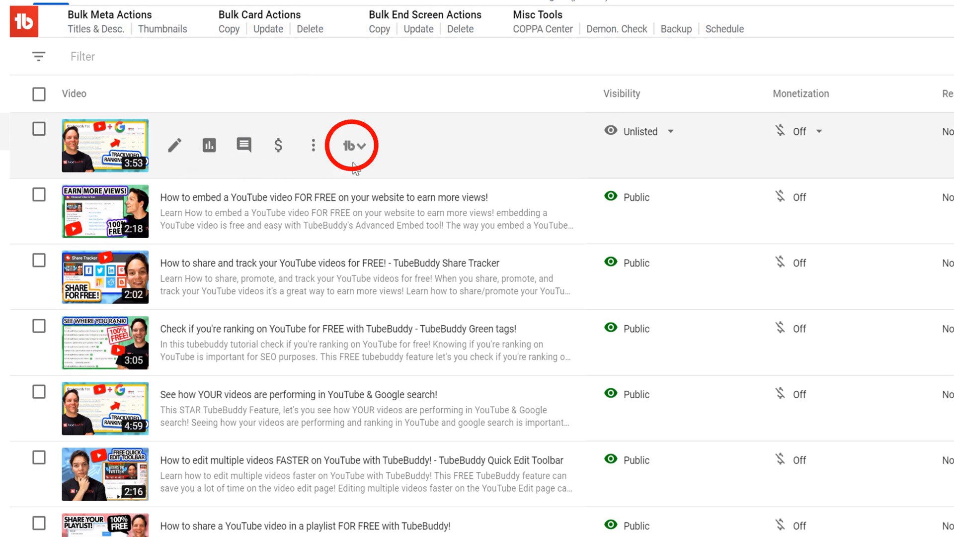
- Open the TubeBuddy tools menu for the unlisted video in the top row
left_click(352, 145)
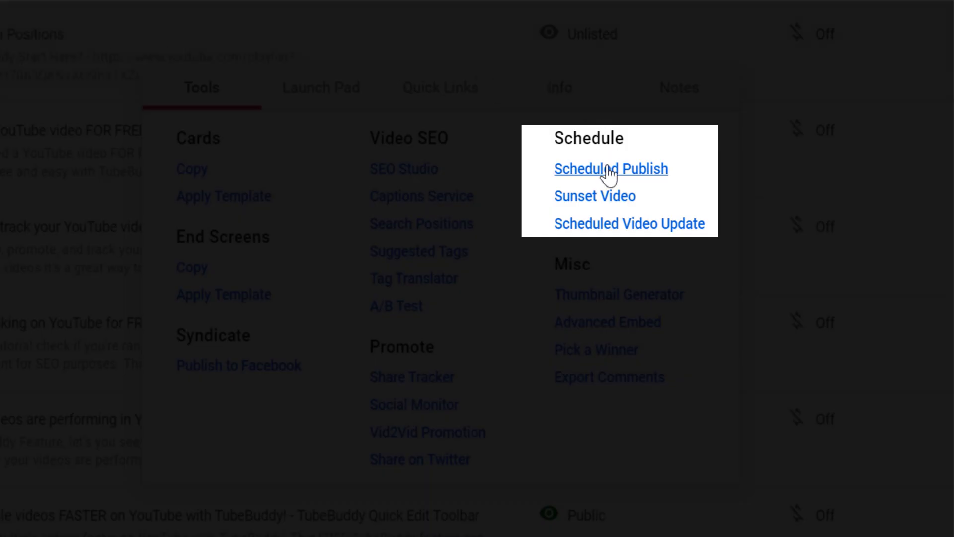
- Schedule a public publish for 05/22/2020 at 9:00 AM, keeping Pacific Time
left_click(610, 168)
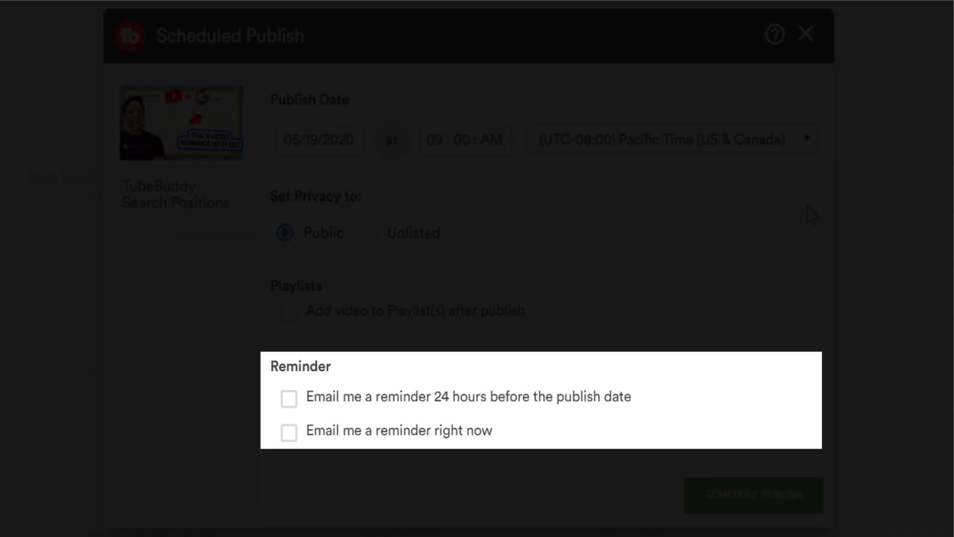
left_click(319, 139)
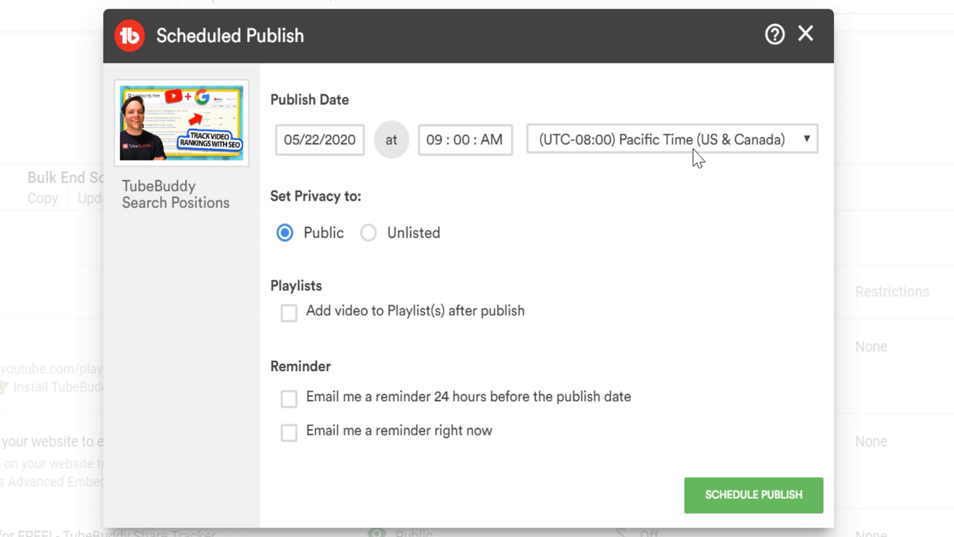
left_click(672, 140)
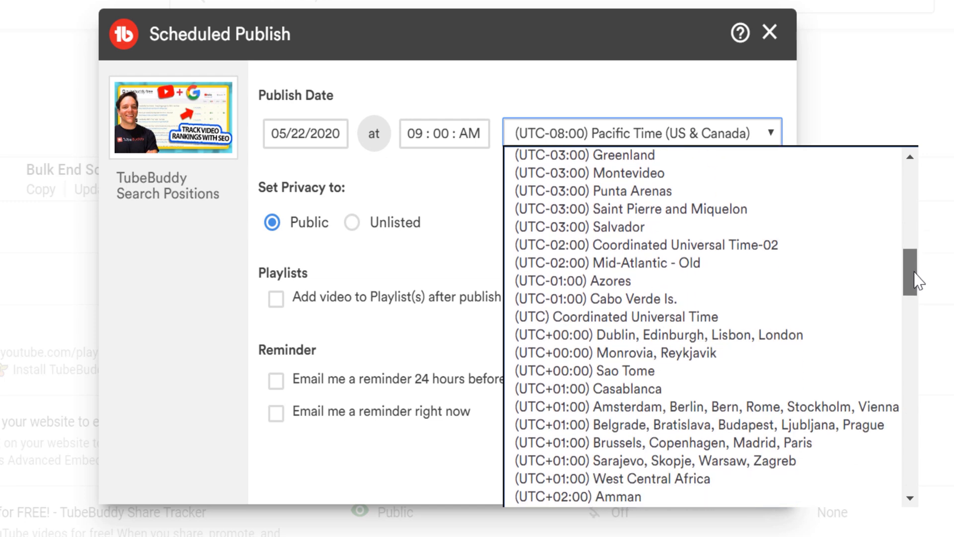
scroll("down", 3)
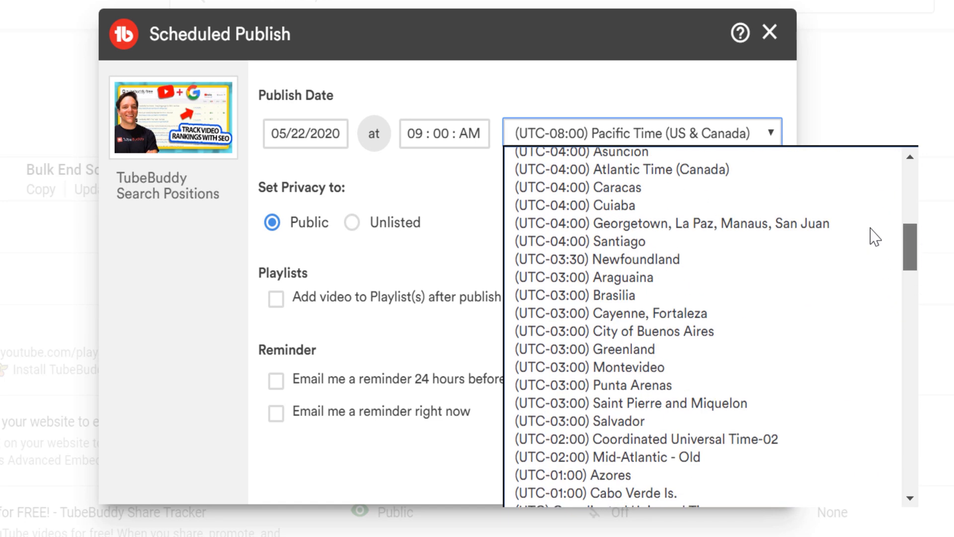
left_click(463, 219)
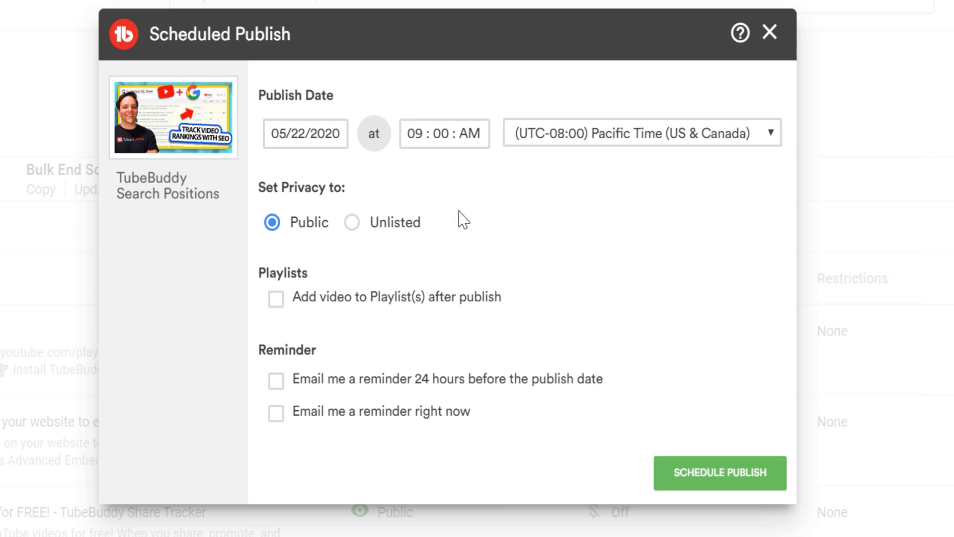
mouse_move(352, 233)
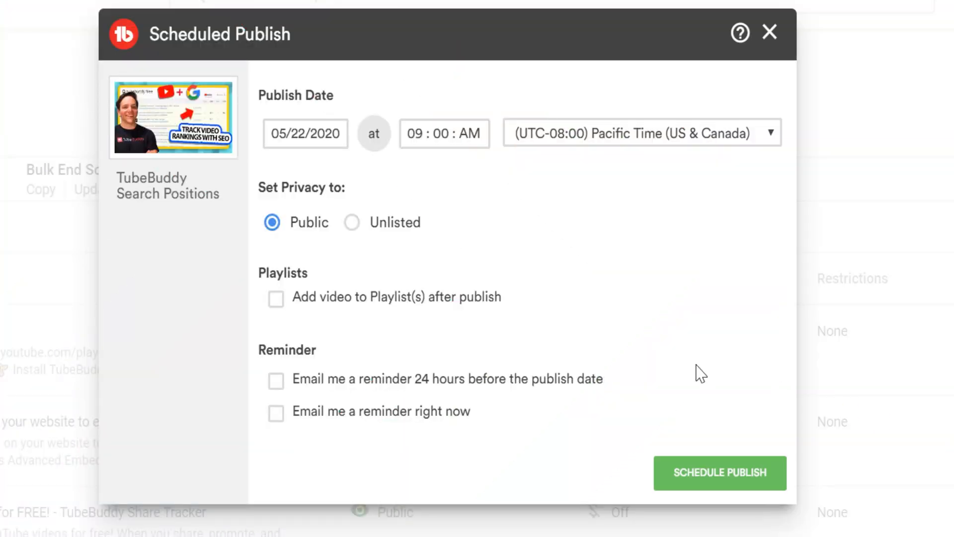
mouse_move(340, 298)
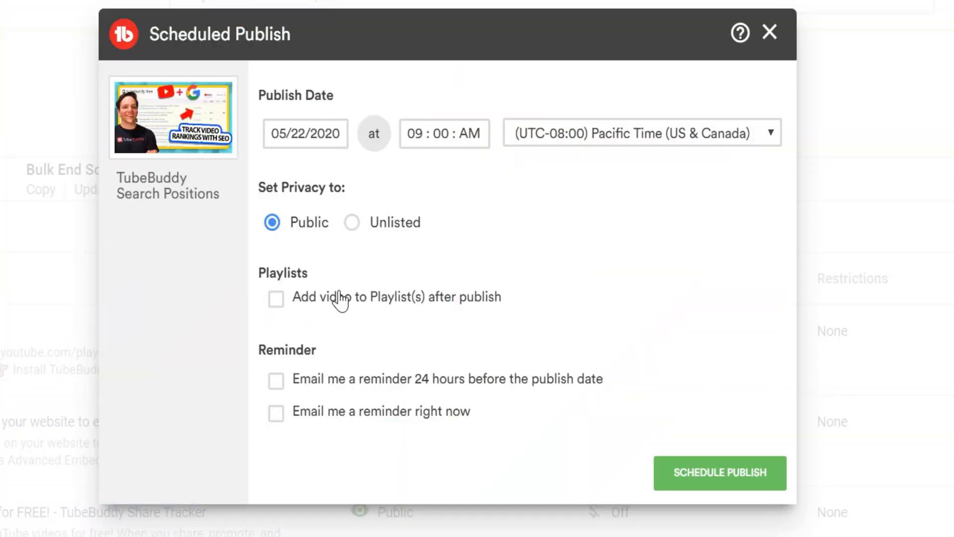
- Enable adding to playlist after publish, then toggle between List and Manual Entry
left_click(276, 298)
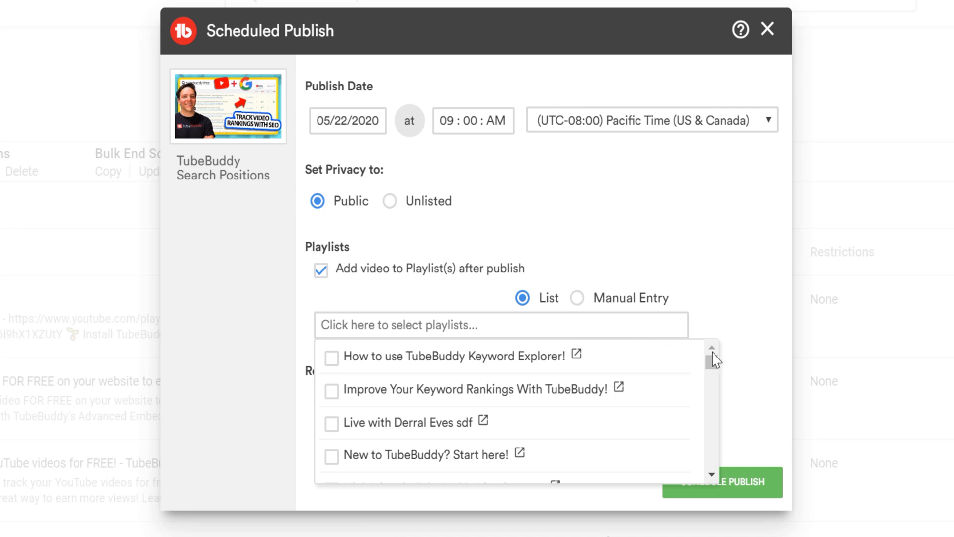
scroll("down", 3)
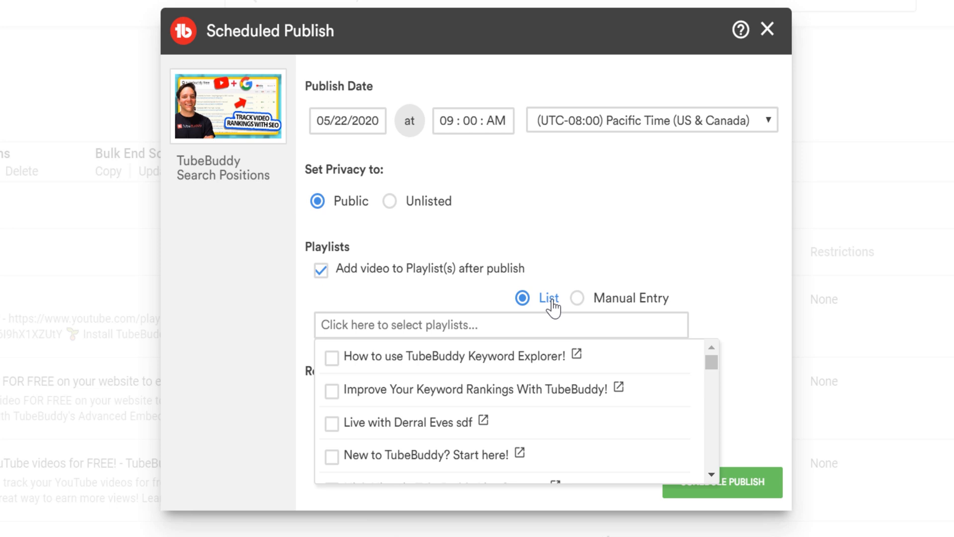
left_click(577, 298)
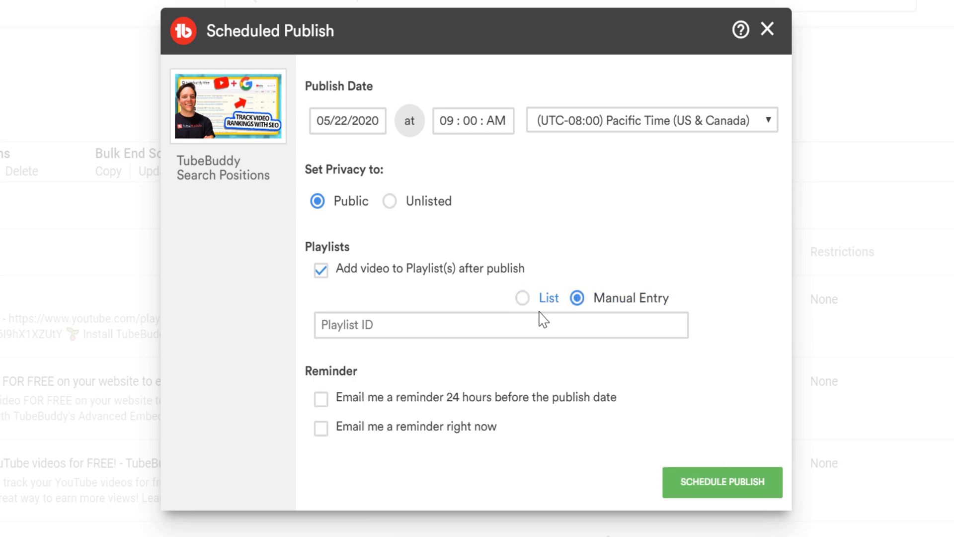
left_click(523, 298)
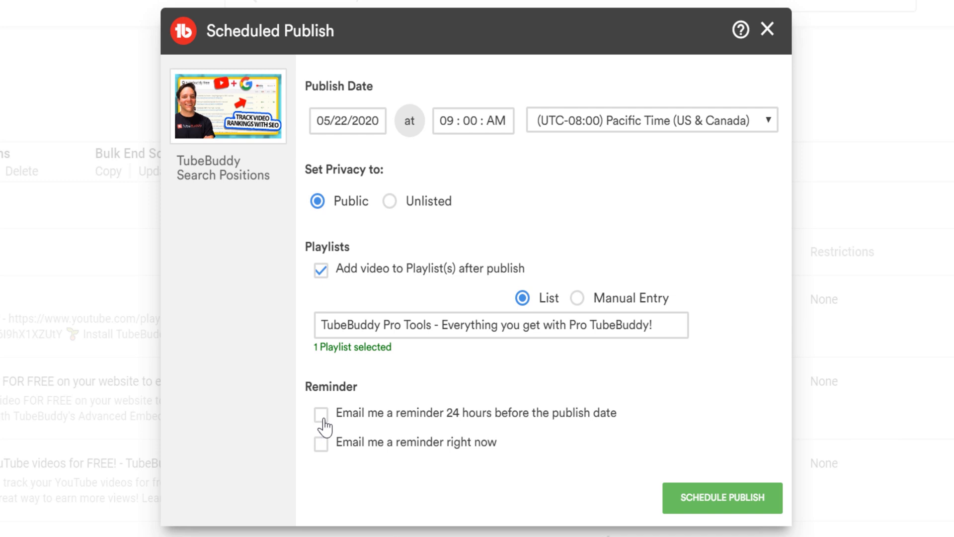
- Enable the day-before and immediate email reminders, then confirm the scheduled publish
left_click(320, 412)
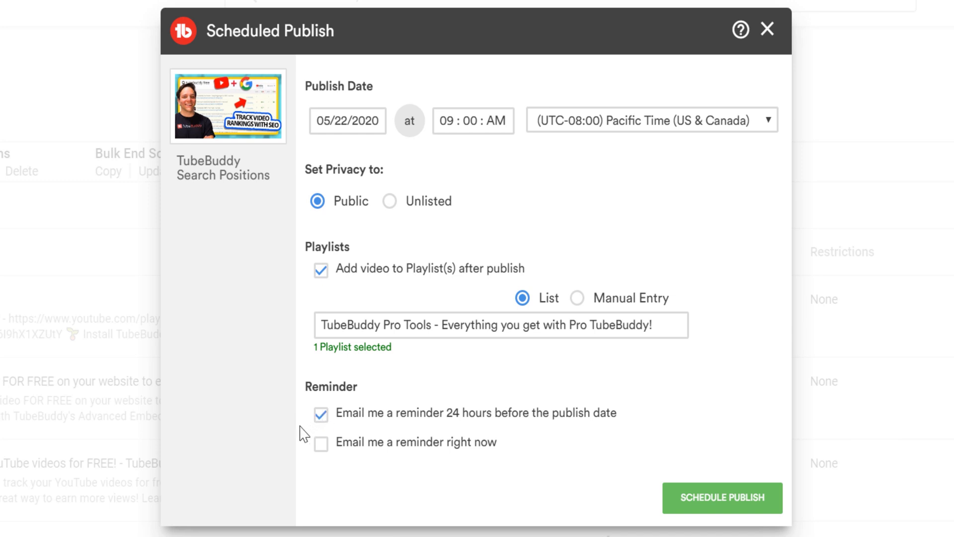
left_click(320, 442)
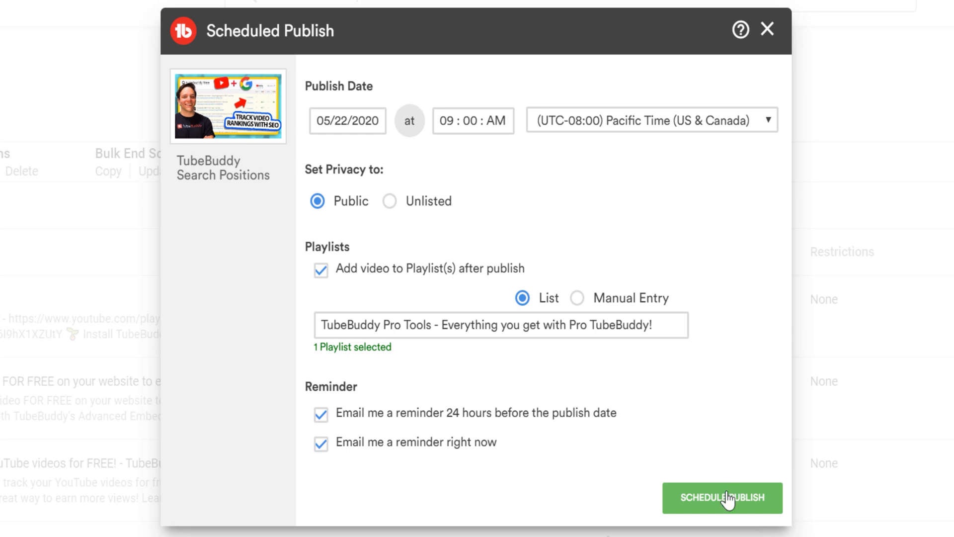
left_click(723, 498)
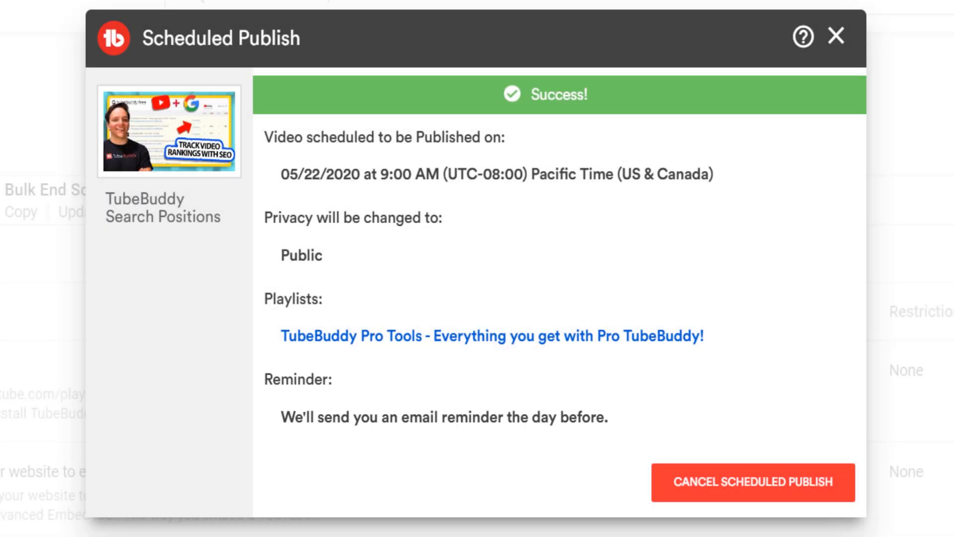
- Dismiss the success dialog and open the Schedule calendar showing May 22's publish event
left_click(837, 36)
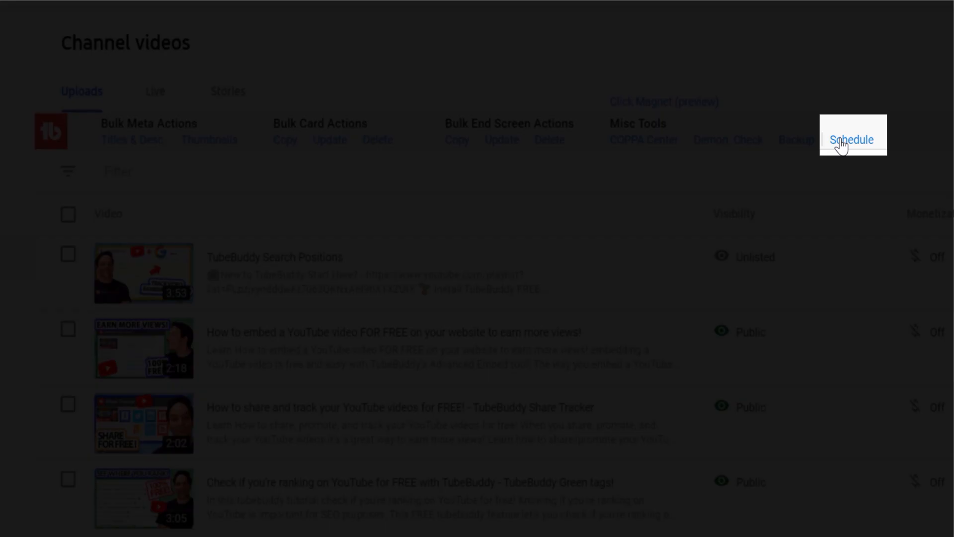
left_click(851, 139)
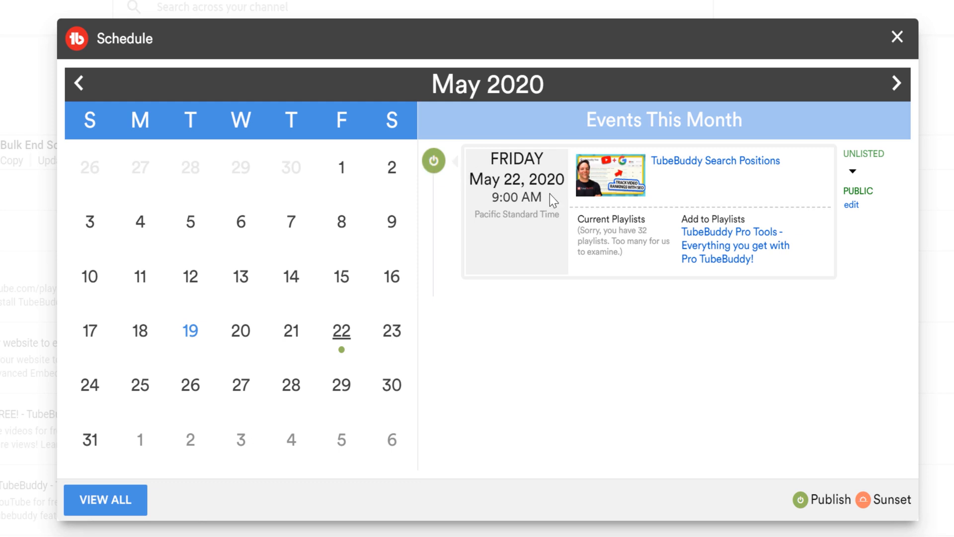
mouse_move(685, 186)
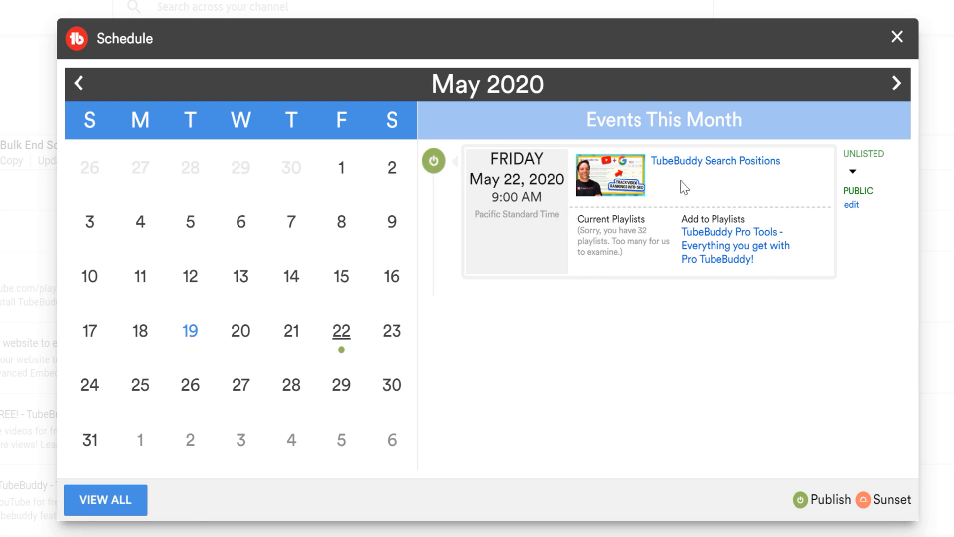